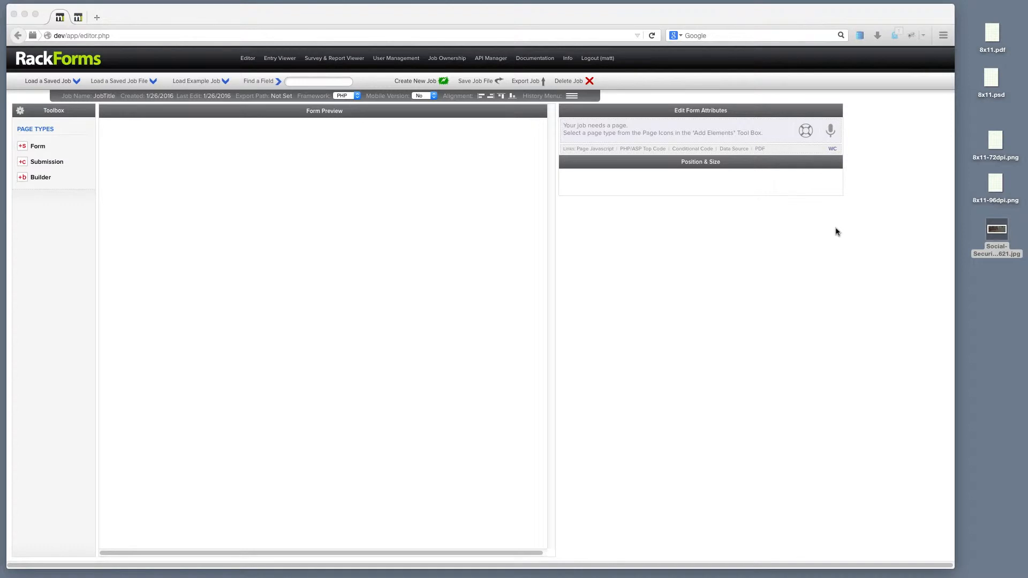
mouse_move(777, 140)
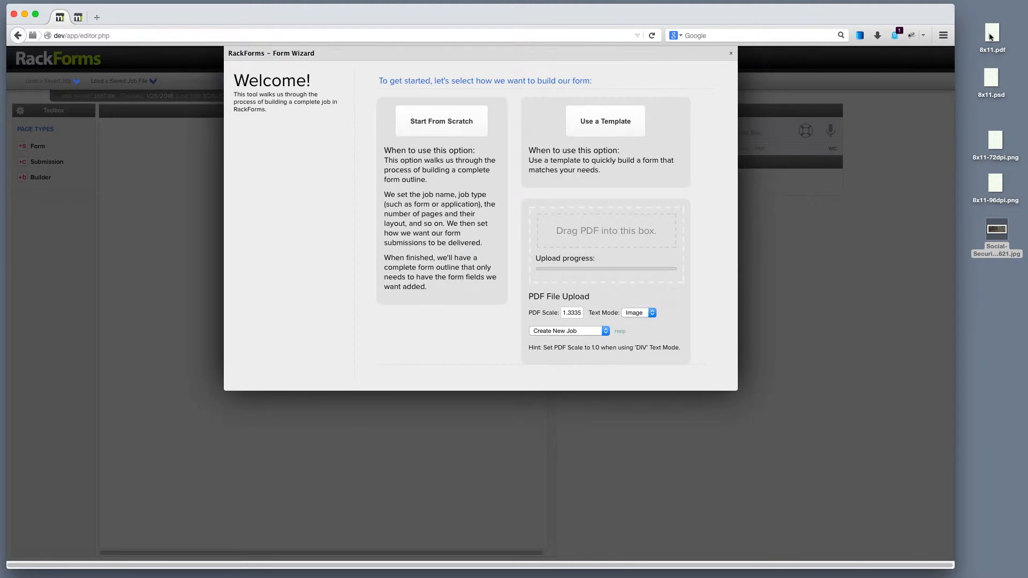
Step: Drop 8x11.pdf into the Form Wizard upload box to build the 8x11 job
drag(992, 36, 596, 230)
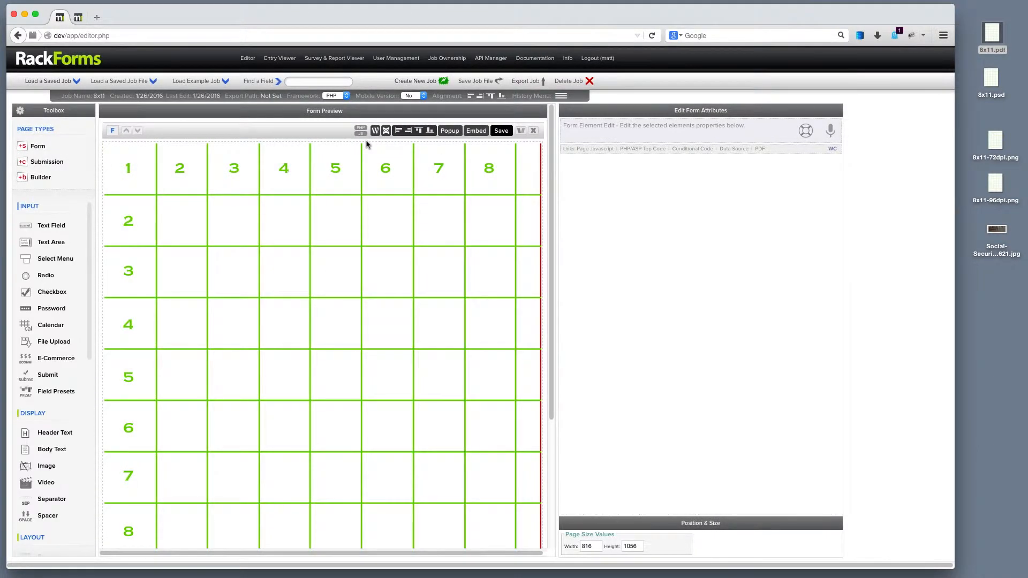
Step: Move the imported text field to grid row 3, preview it, then delete the page
click(588, 546)
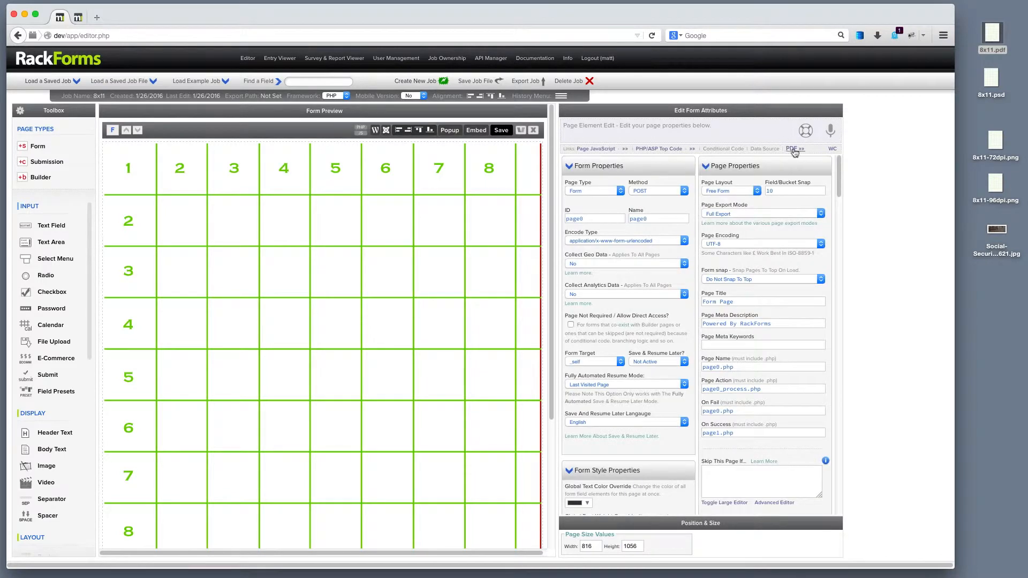
click(792, 149)
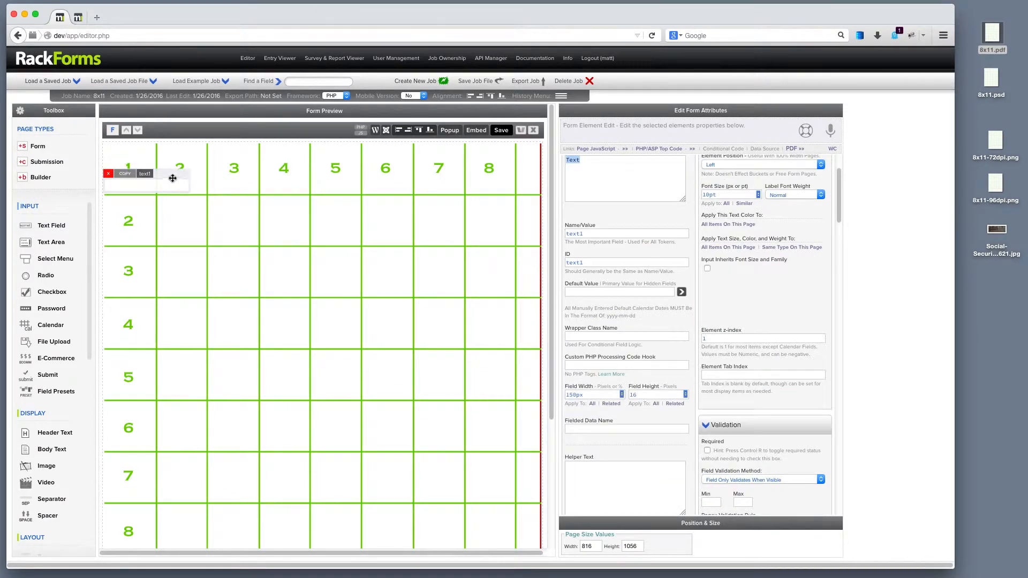
drag(172, 178, 445, 272)
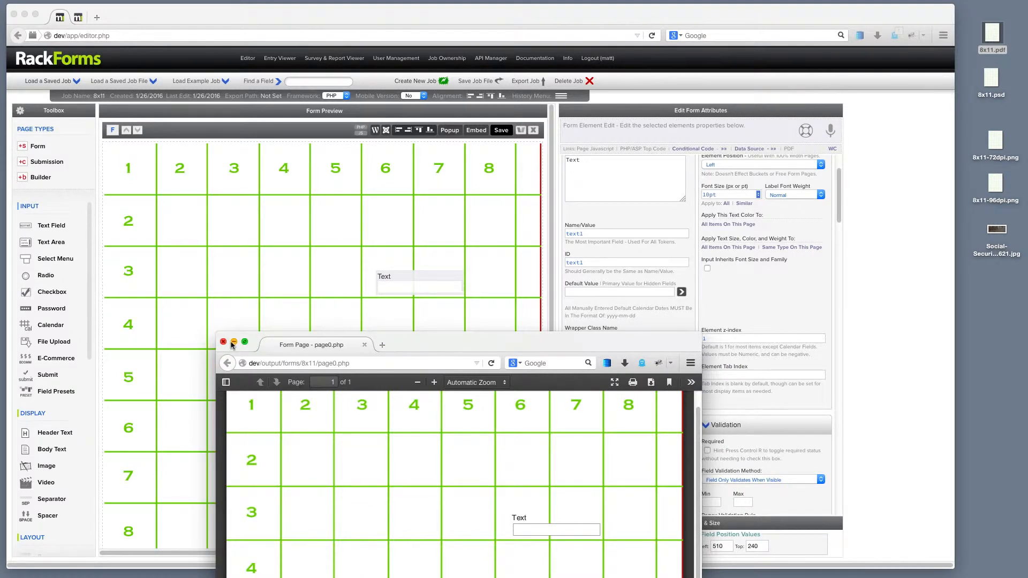
click(223, 342)
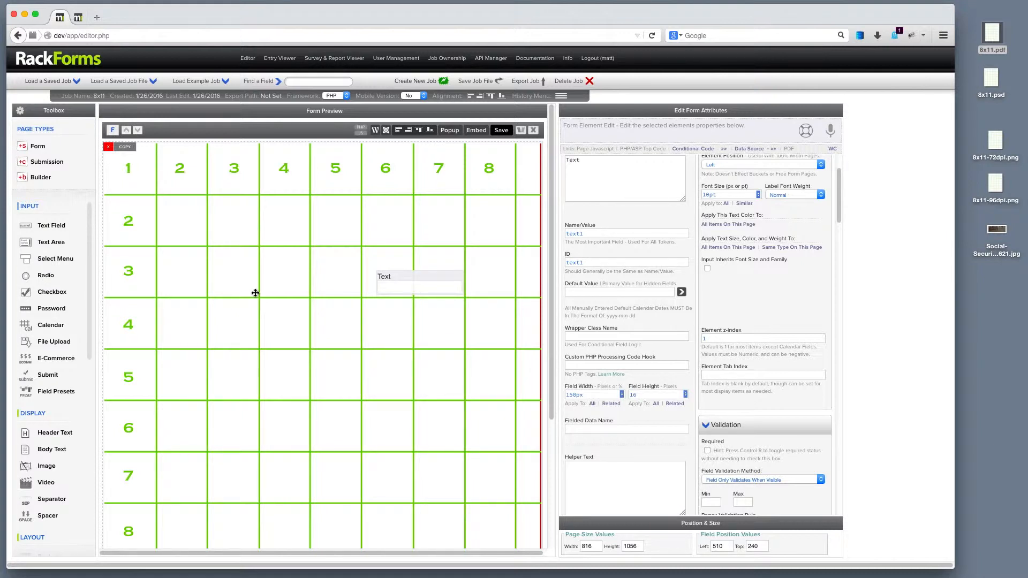
mouse_move(456, 236)
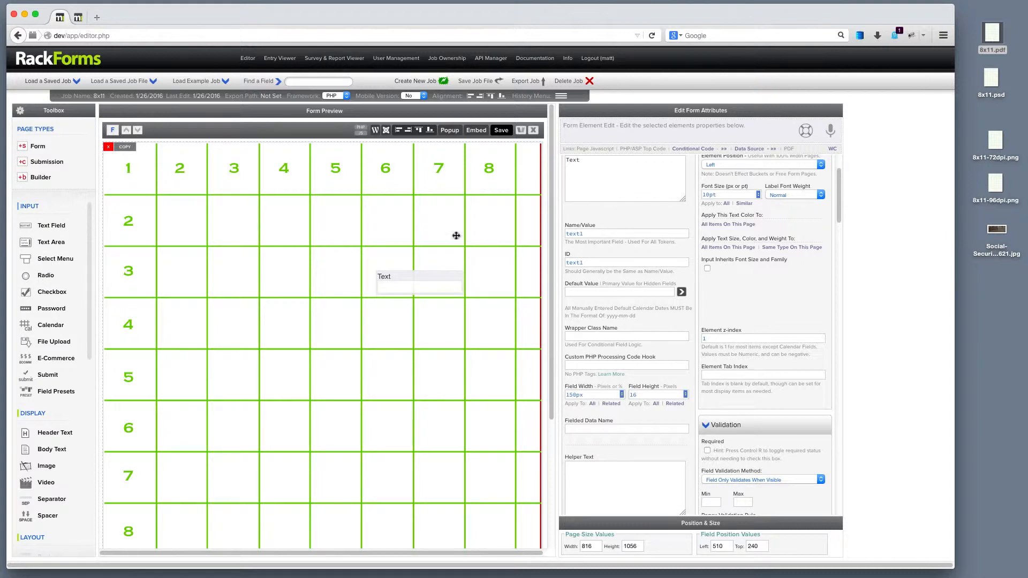
click(589, 81)
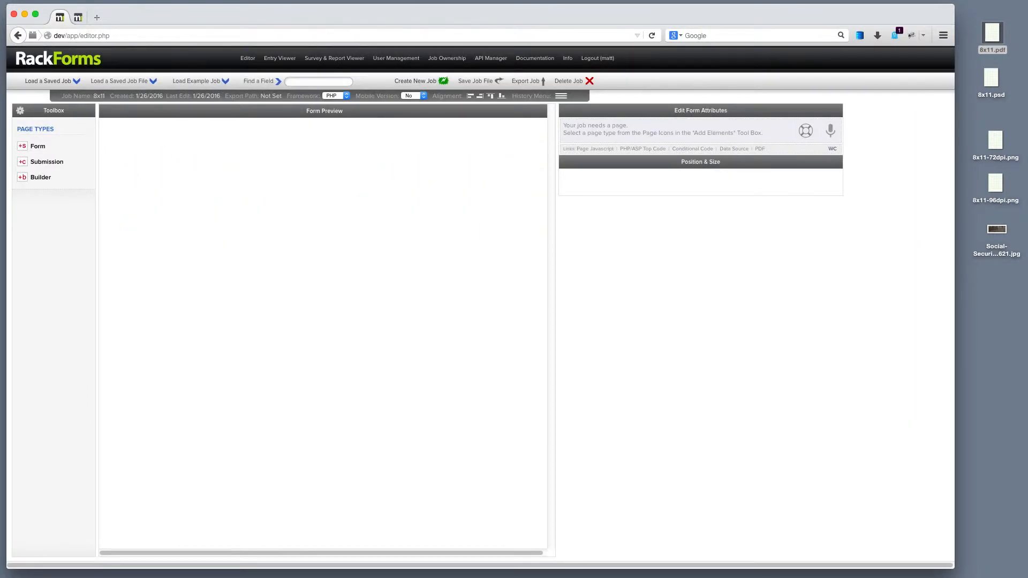
mouse_move(184, 91)
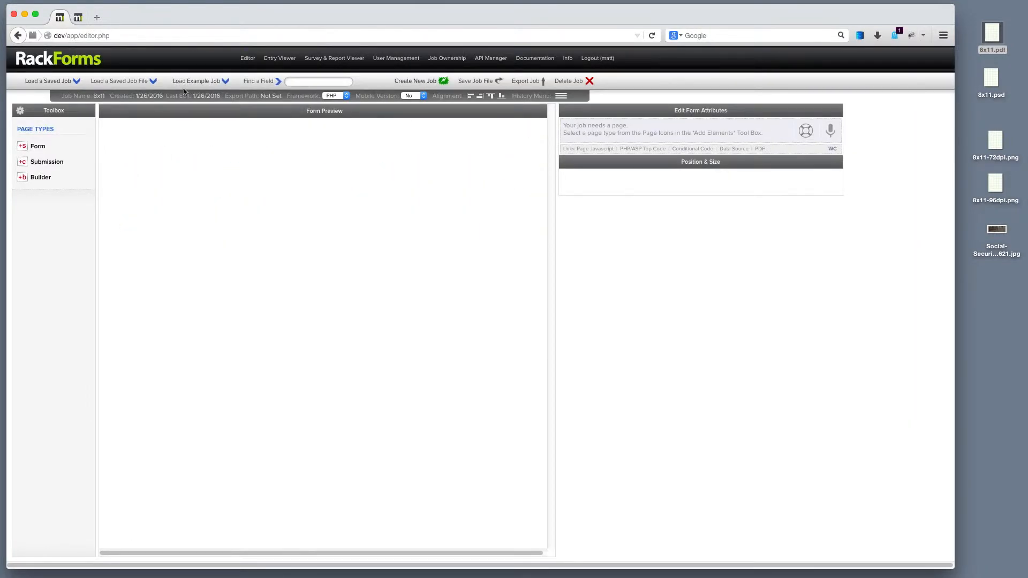
mouse_move(37, 146)
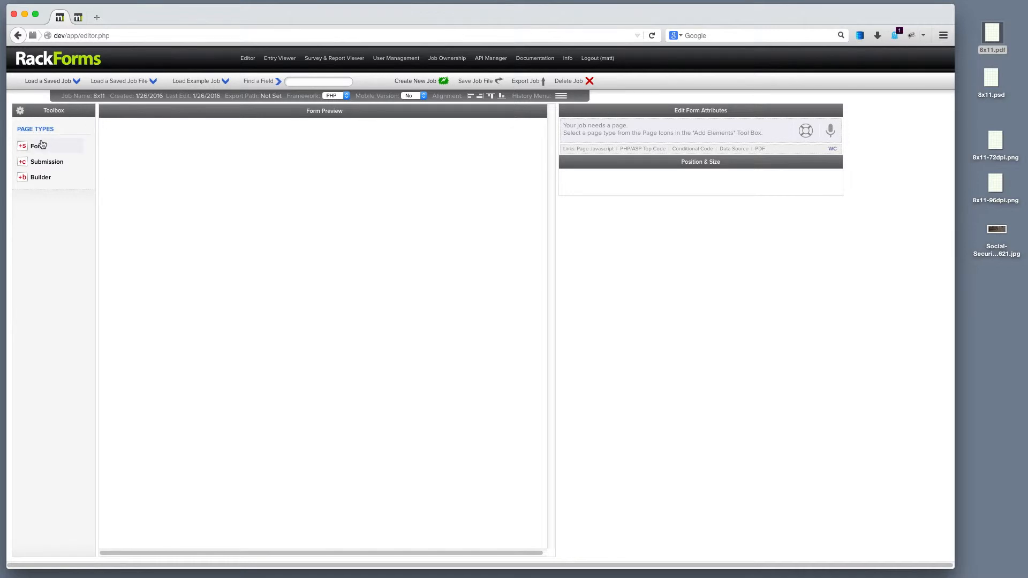
Step: Add a Free Form layout Form page sized 816 by 1056 pixels
click(37, 145)
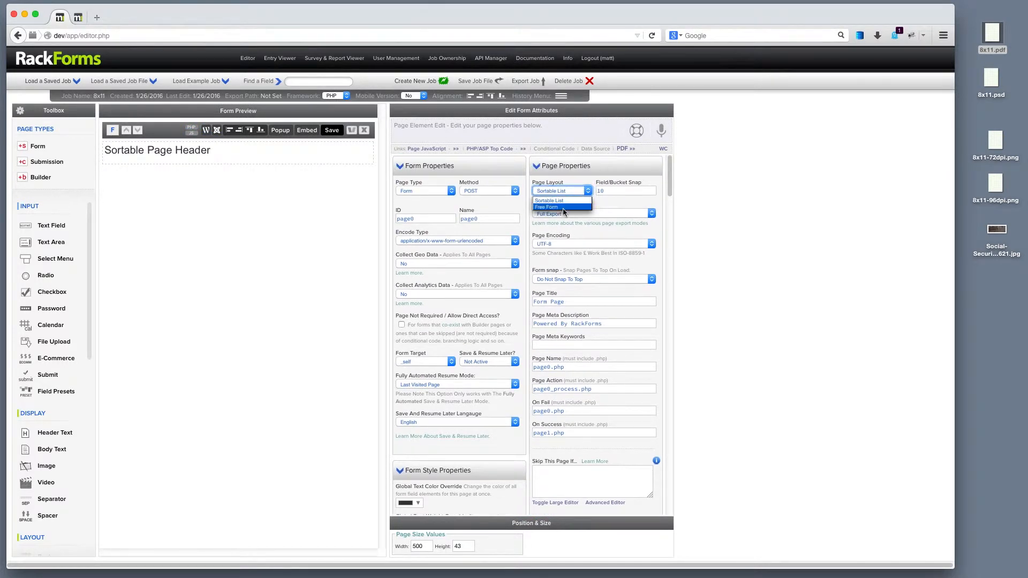
click(546, 206)
text(816)
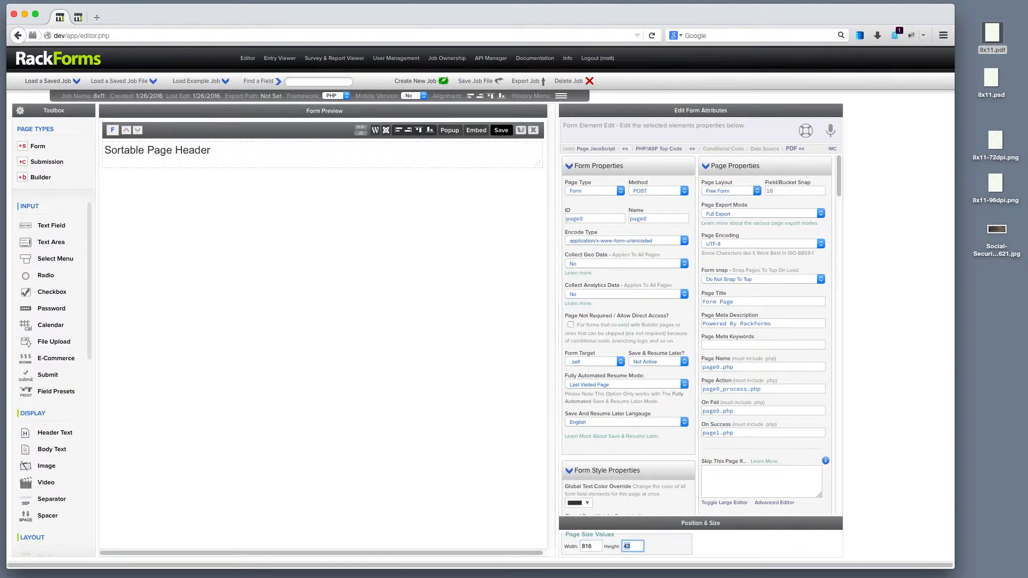
text(1056)
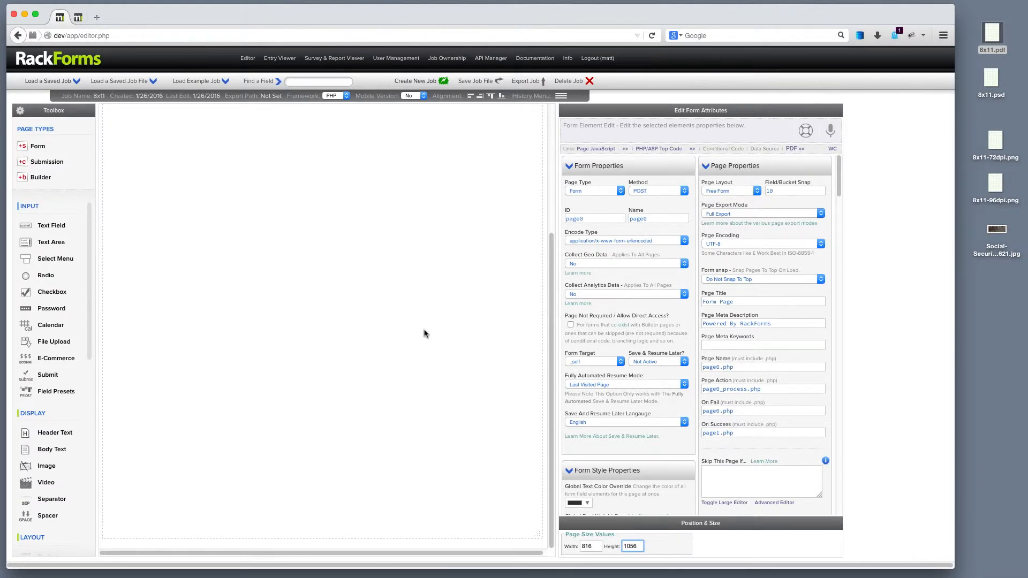
mouse_move(570, 563)
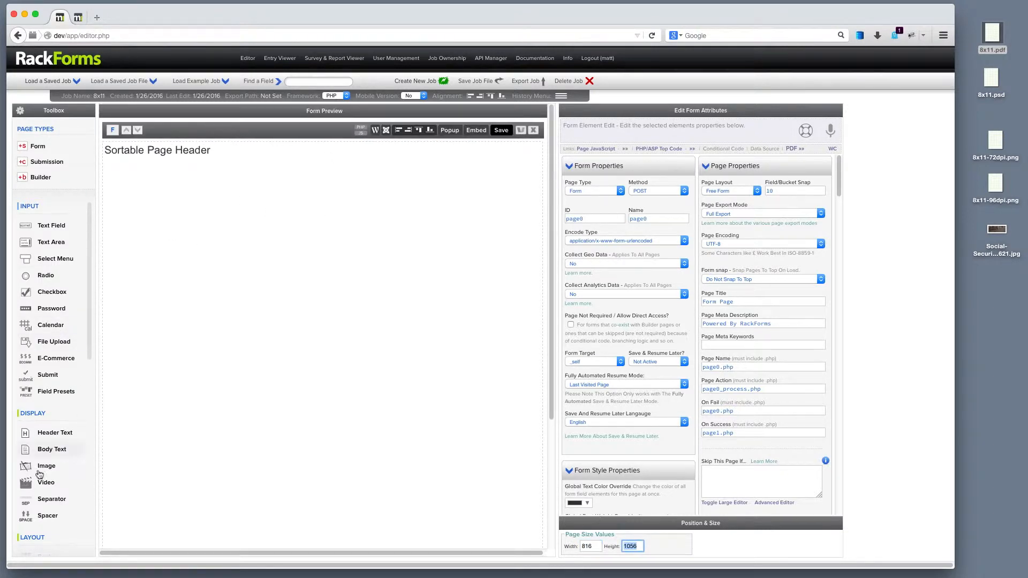
Step: Add an Image element holding the uploaded 8x11-96dpi.png grid image
click(46, 470)
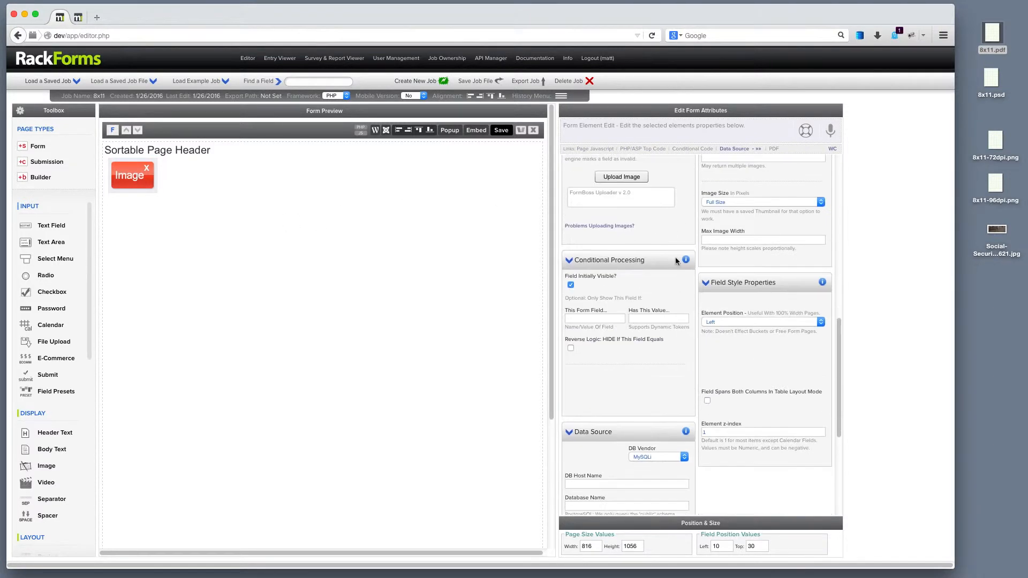
click(621, 177)
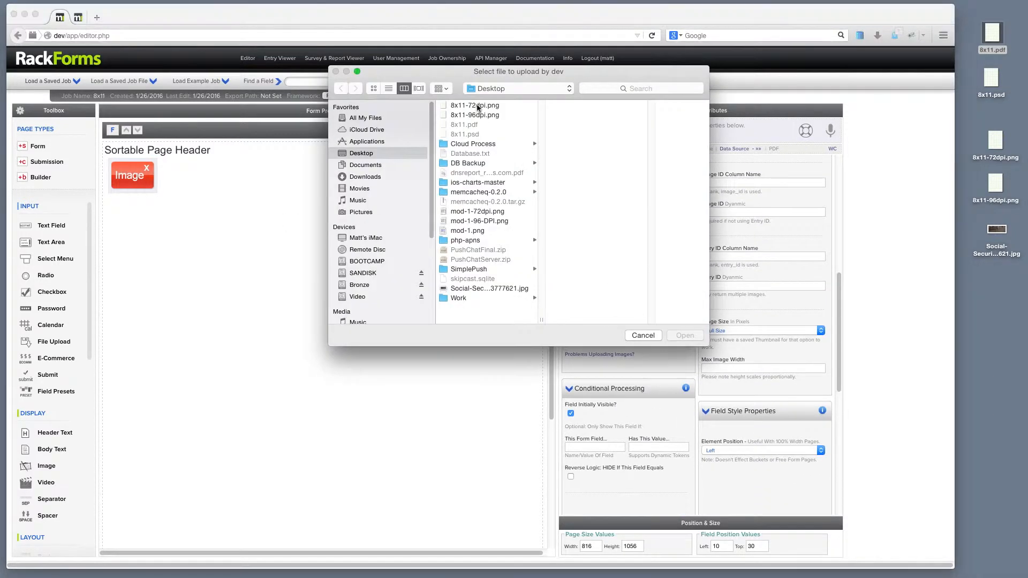
click(474, 115)
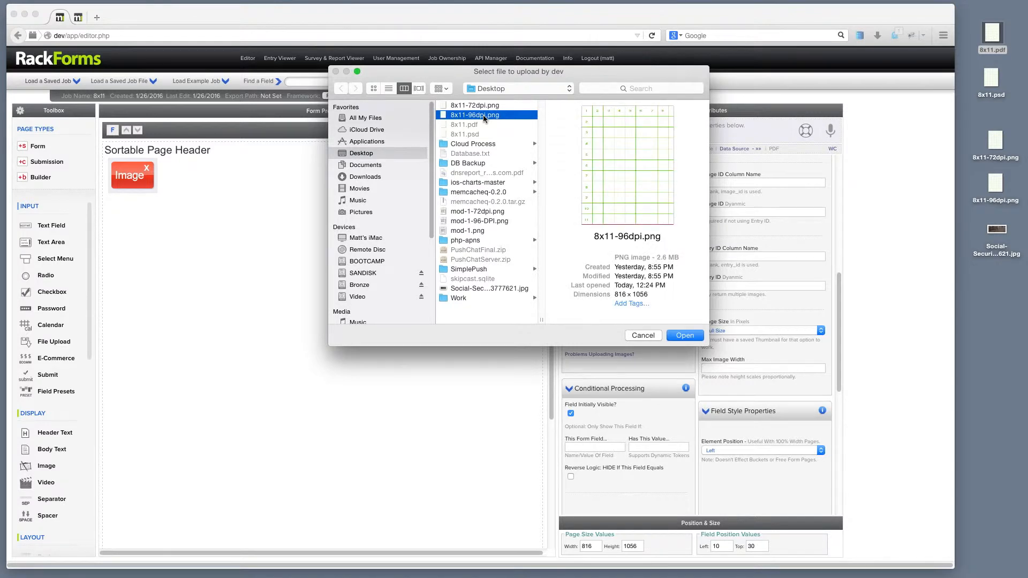
mouse_move(483, 120)
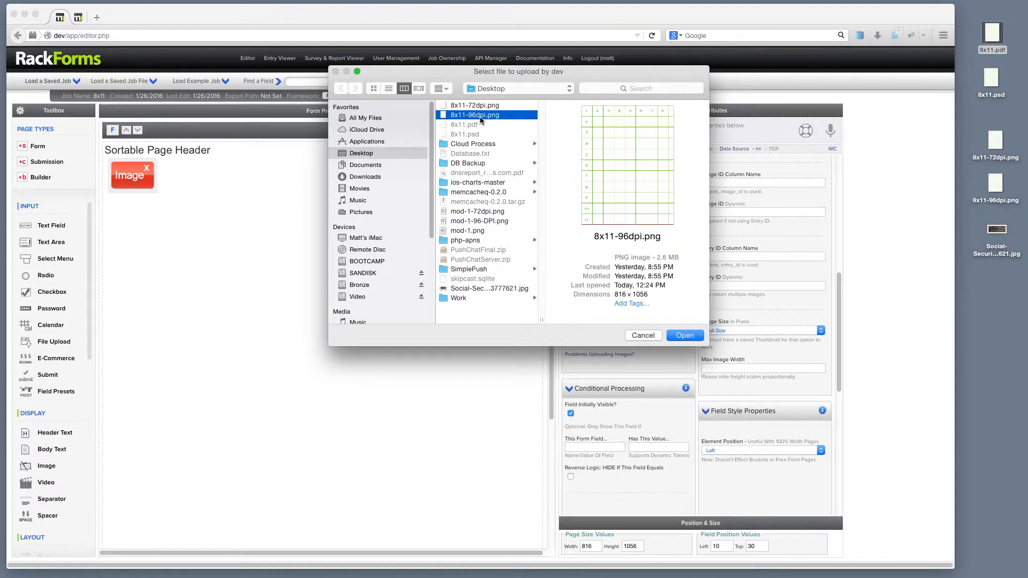
click(684, 335)
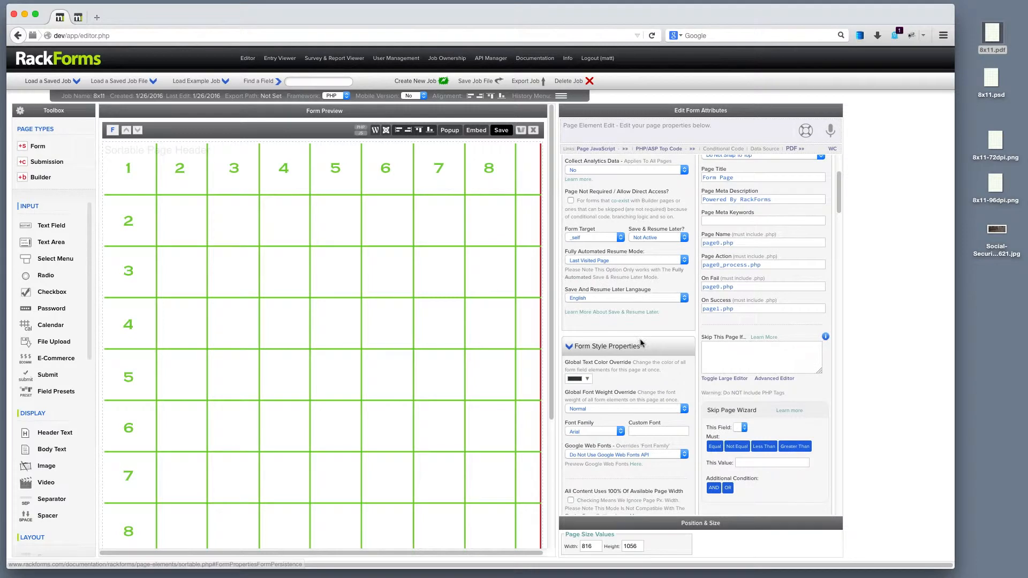
Step: Enable PDF output in the page properties and save the job
scroll(down, 3)
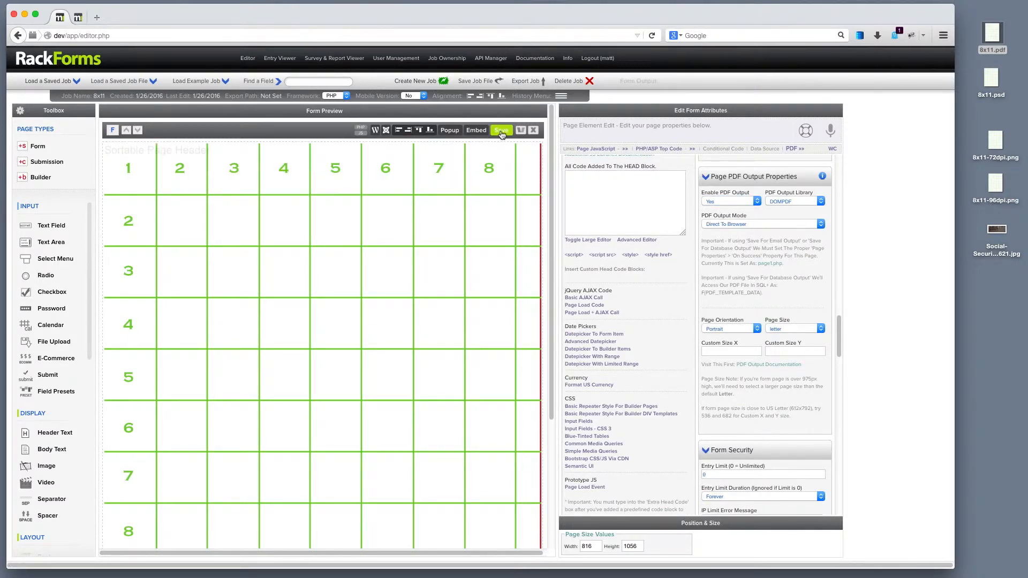
click(501, 129)
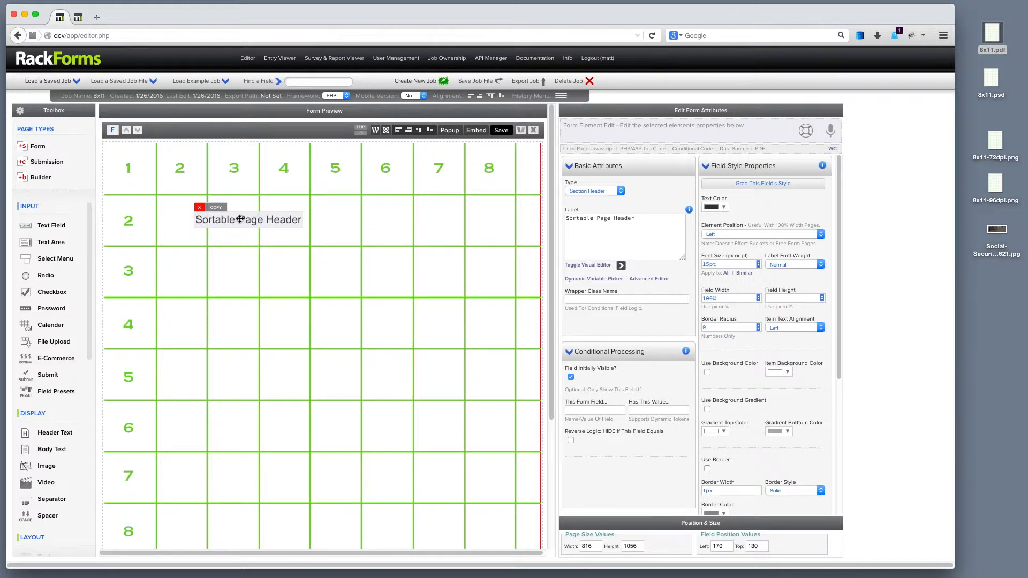
Step: Delete the grid image element and set PDF-8x11-96dpi.png as the page background
drag(248, 219, 339, 193)
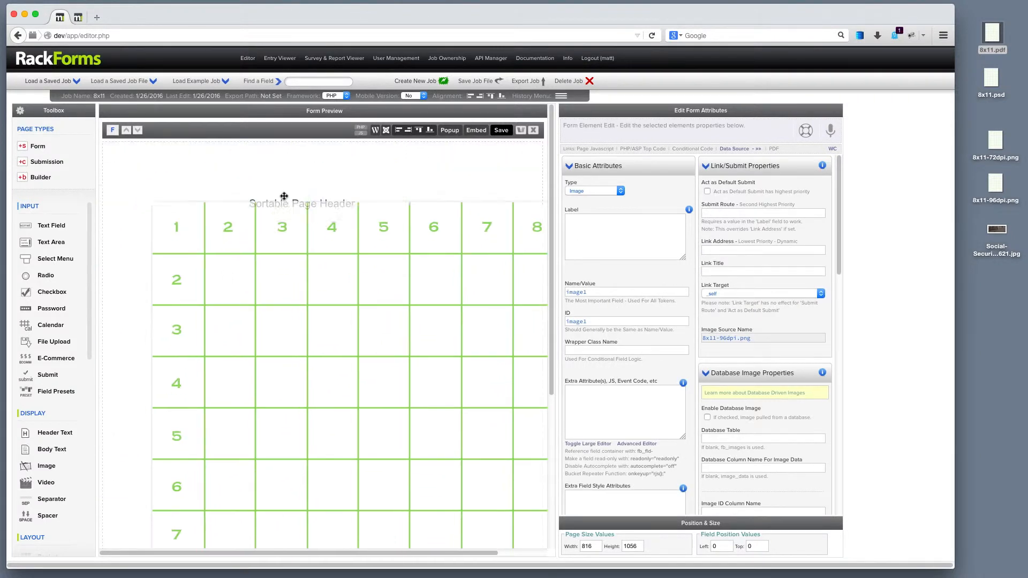
click(532, 130)
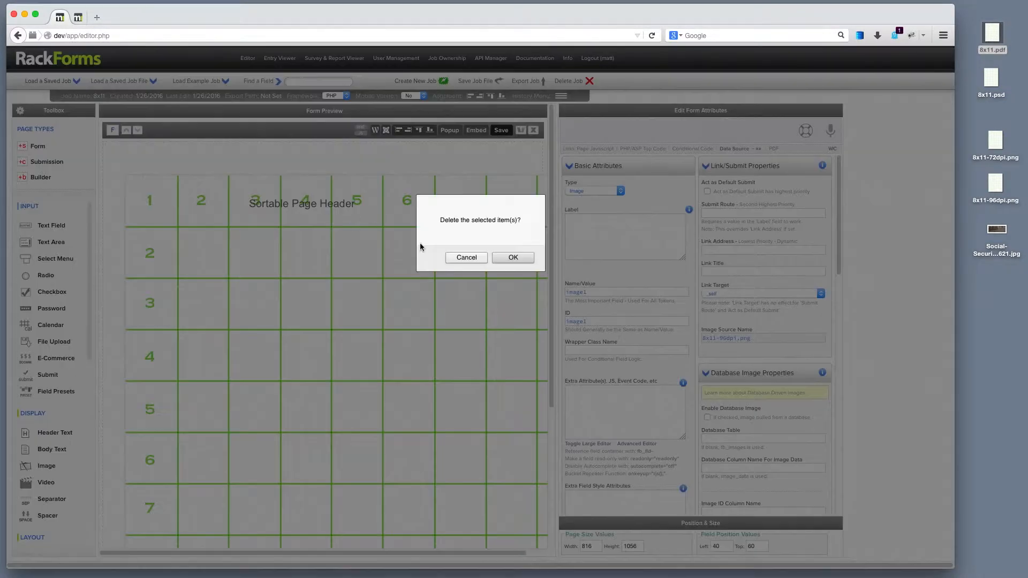
click(513, 257)
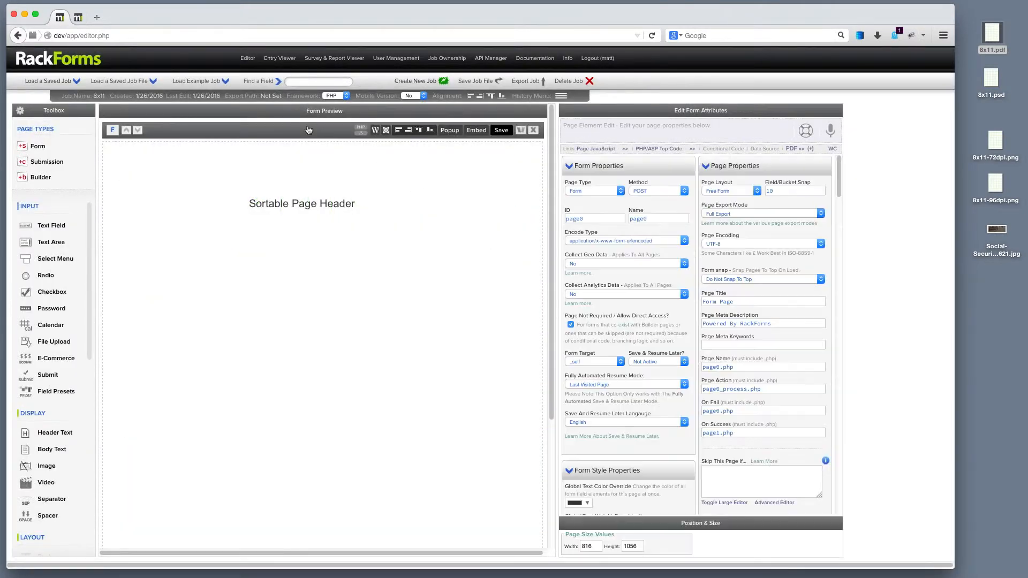
click(590, 547)
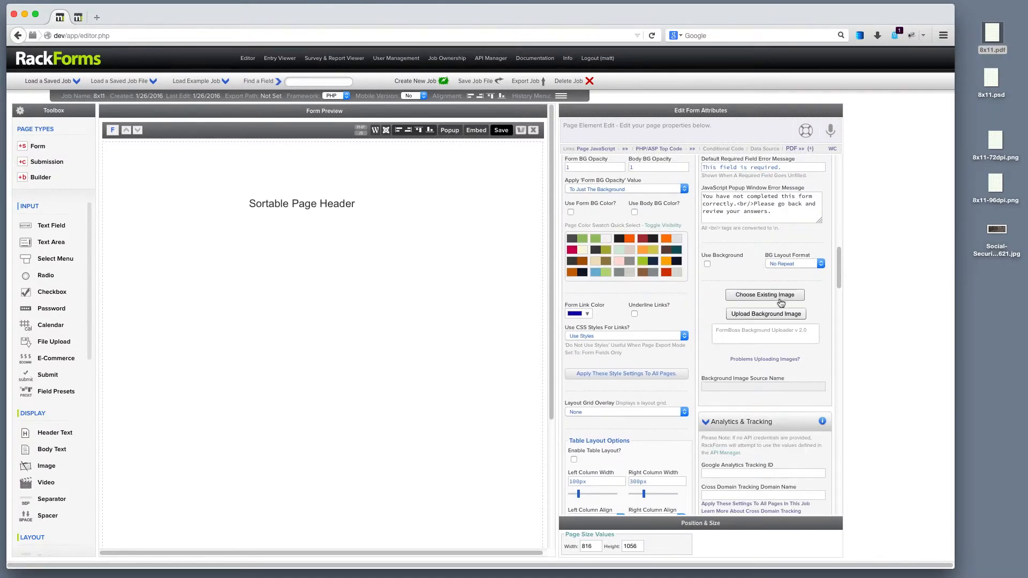
mouse_move(765, 313)
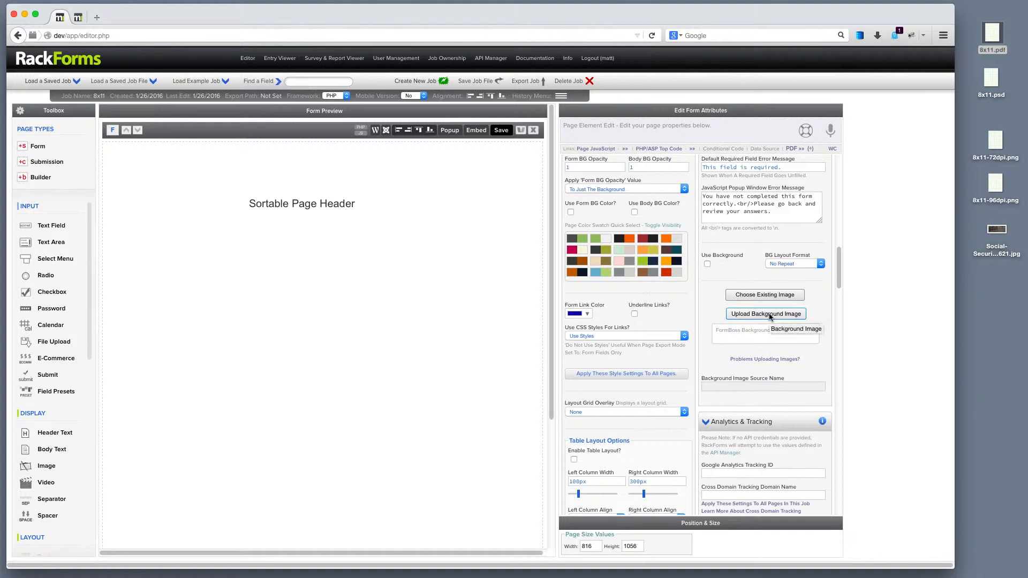
click(765, 295)
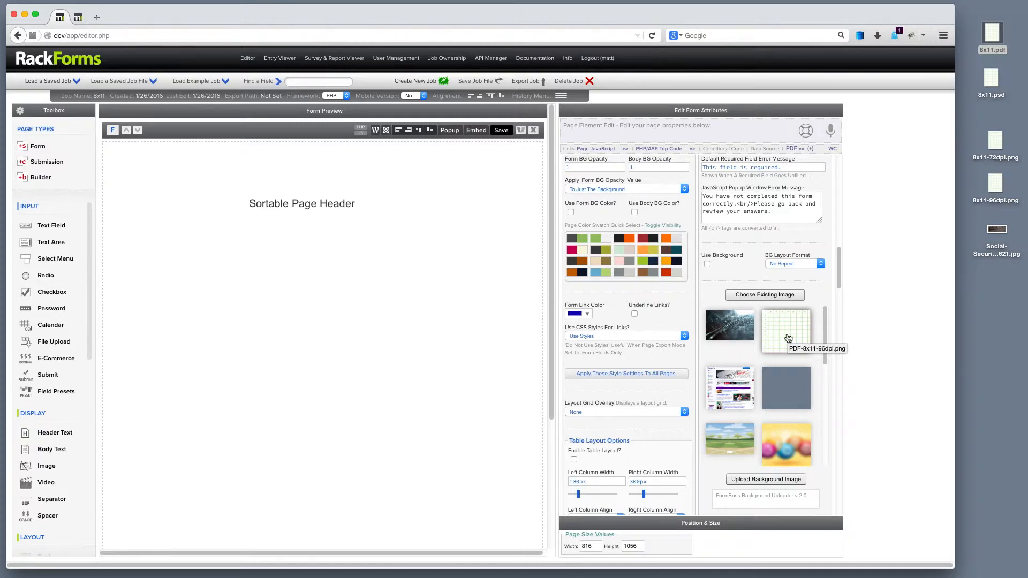
click(707, 264)
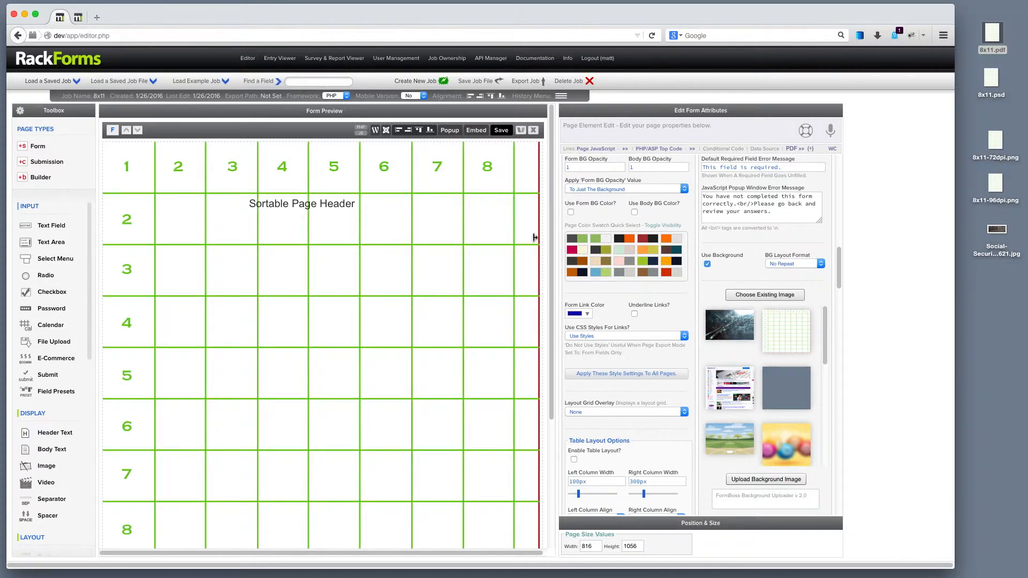
Step: Preview the page0.php PDF output in a separate browser window
scroll(down, 3)
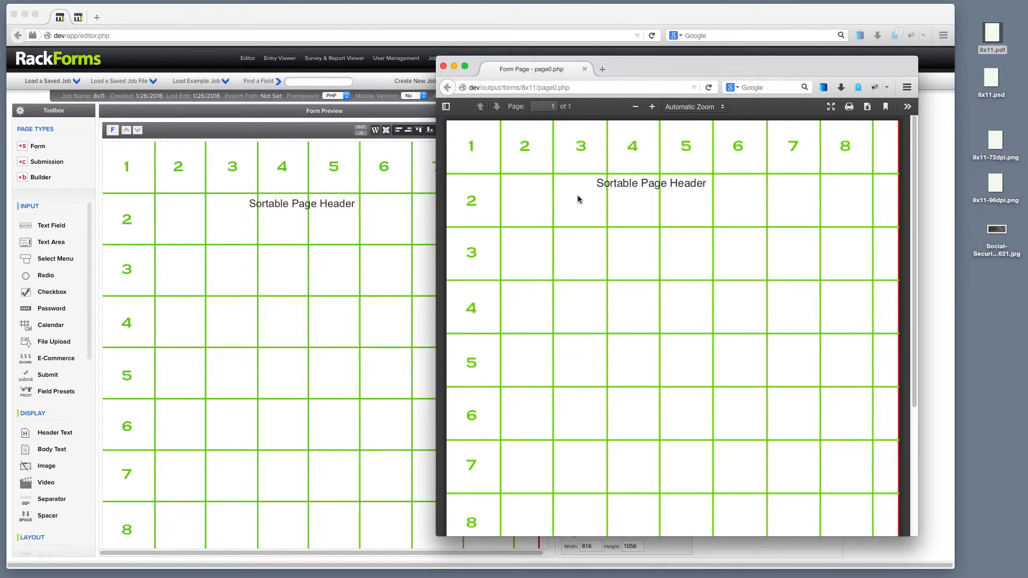
mouse_move(599, 193)
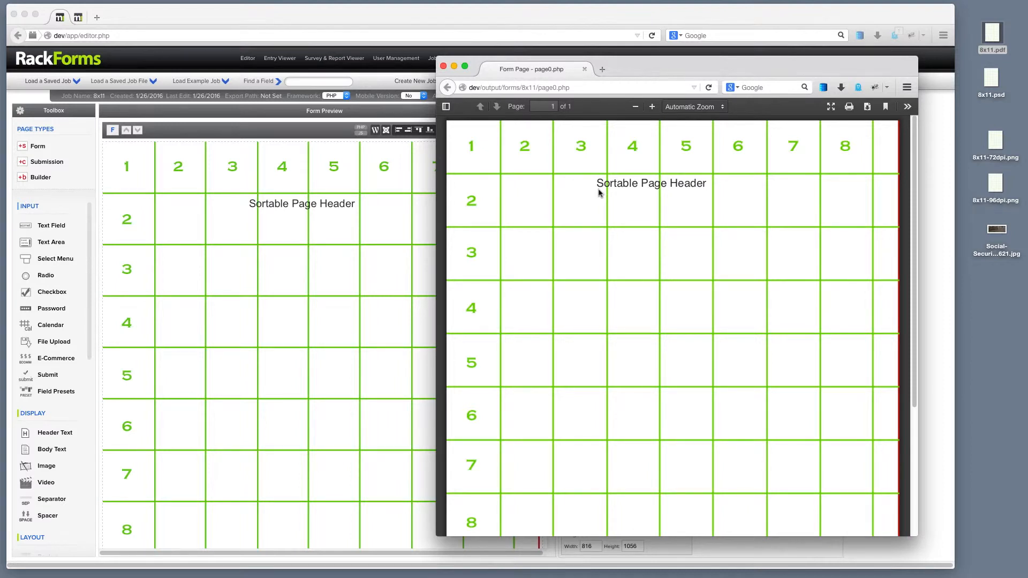
mouse_move(691, 190)
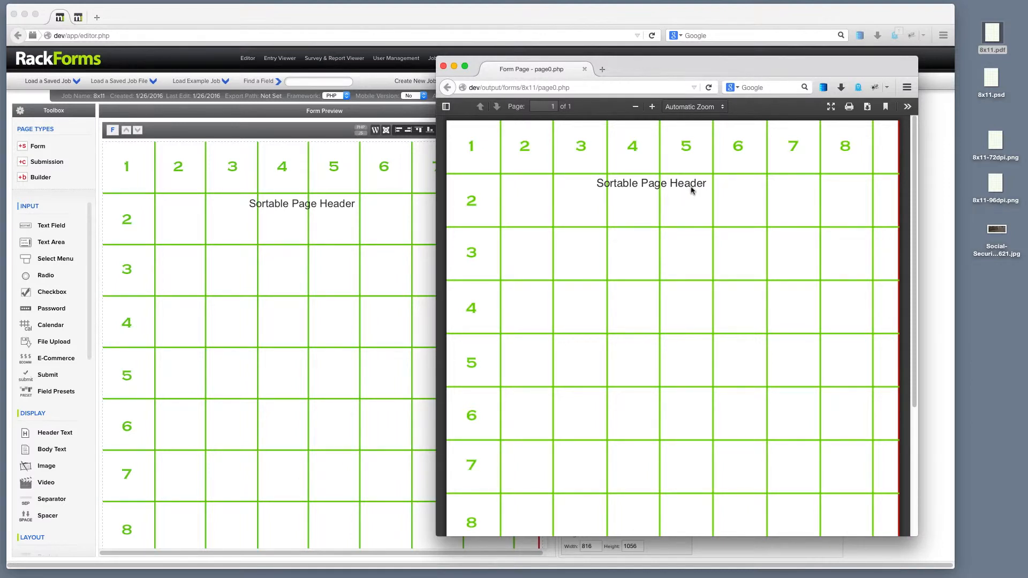
double_click(651, 183)
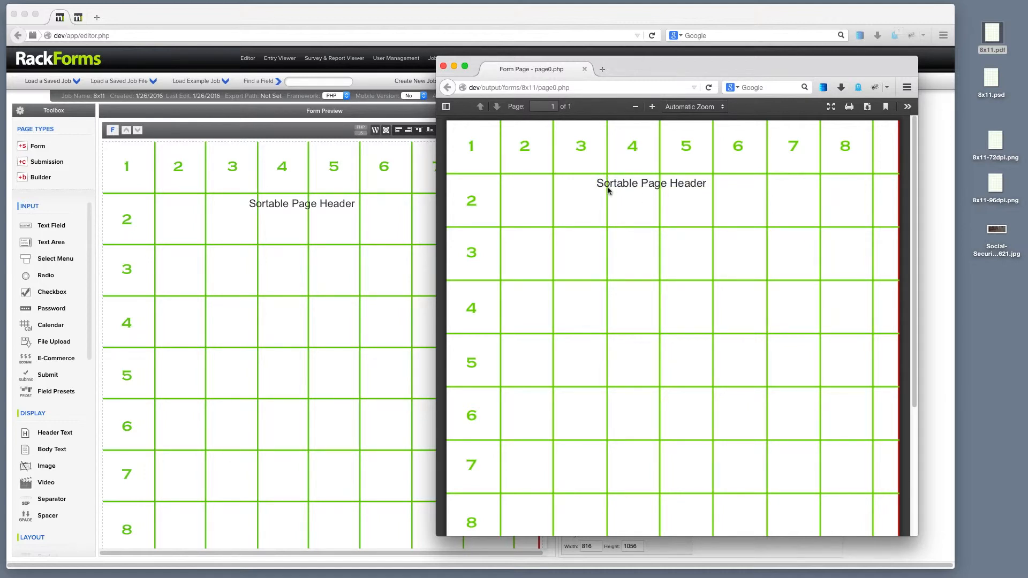
mouse_move(275, 204)
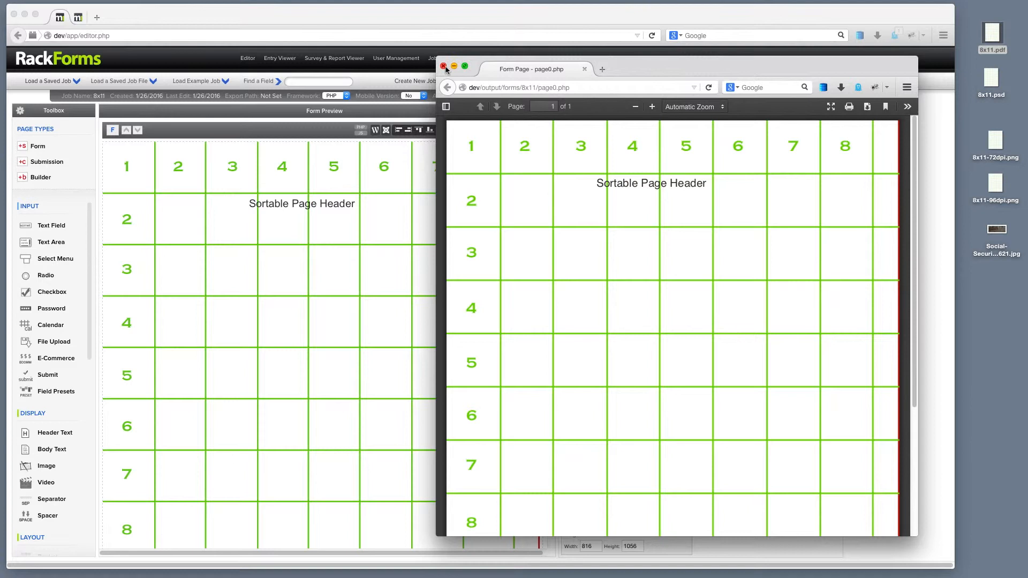
Step: Close the preview, place the text field under the header near column 6, and save
click(445, 68)
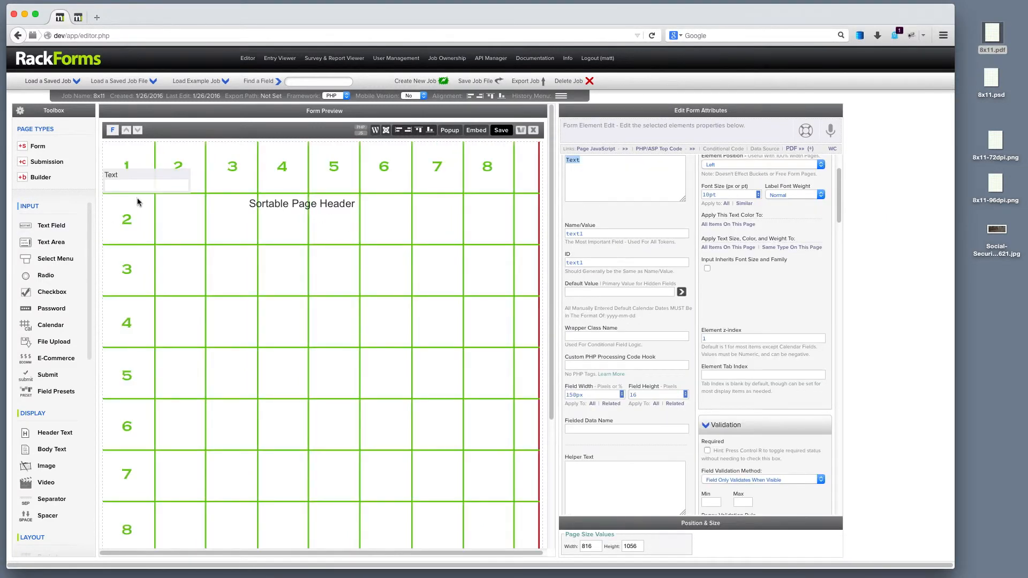
drag(144, 183, 416, 236)
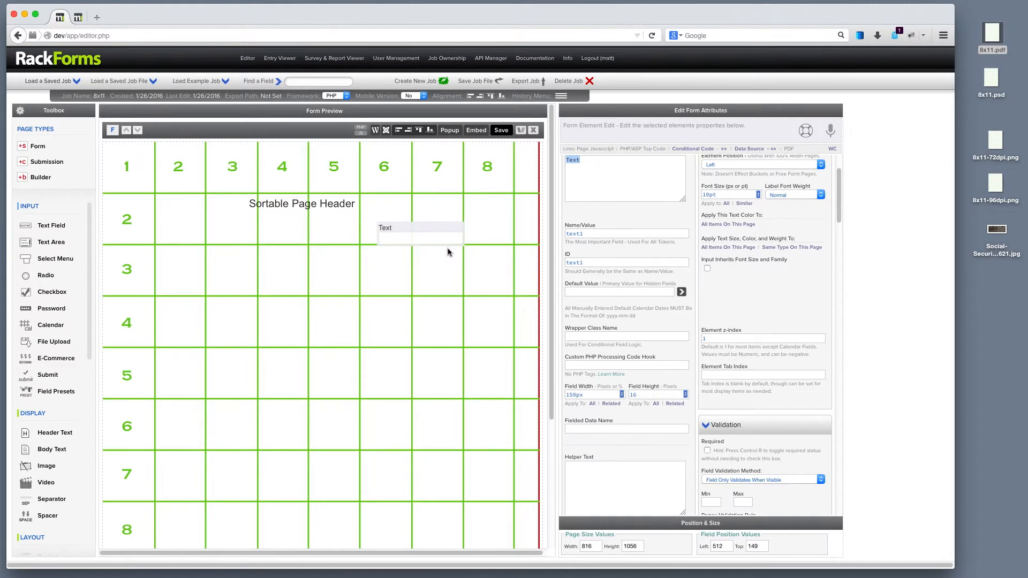
click(500, 129)
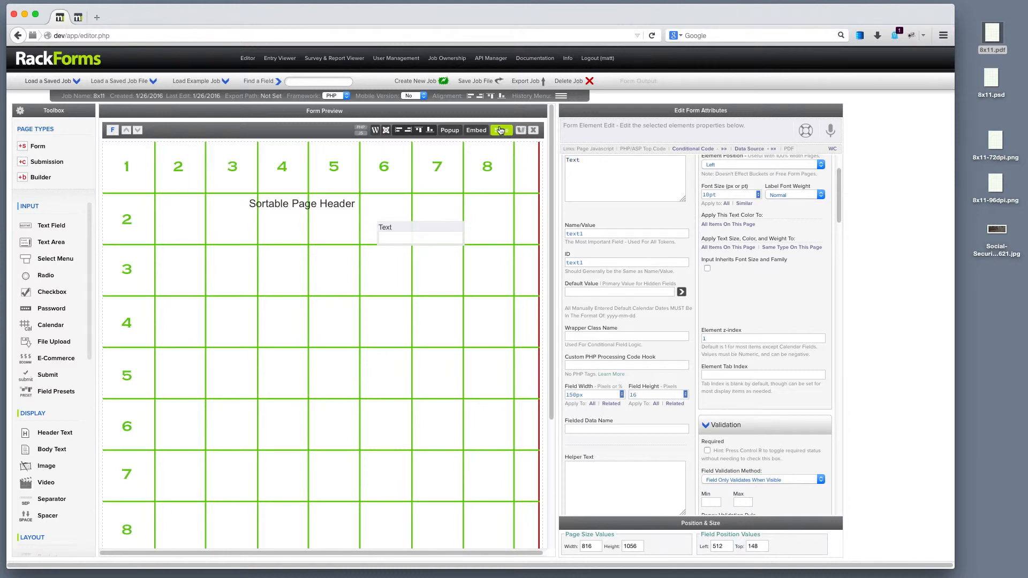
click(500, 129)
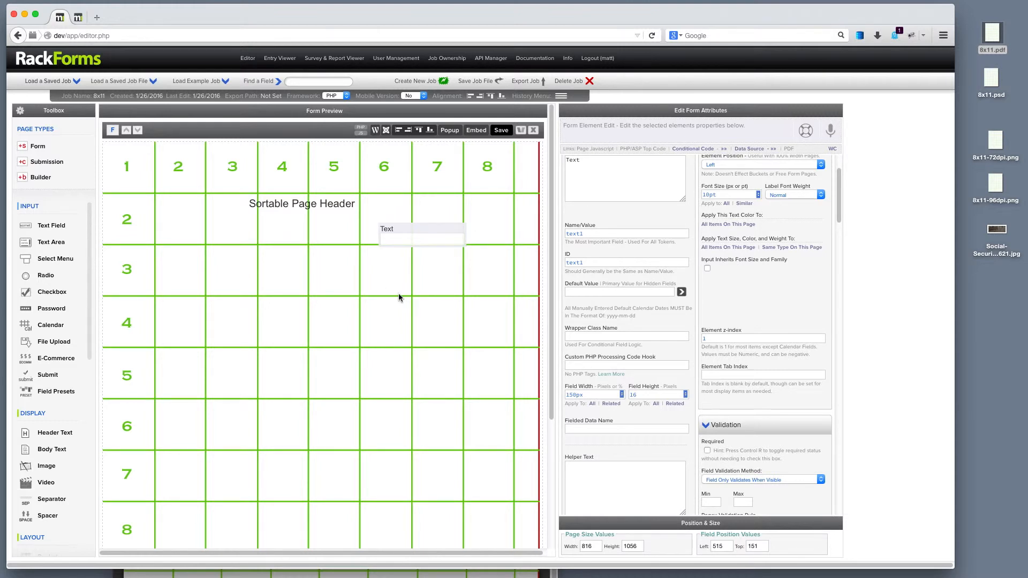
click(500, 130)
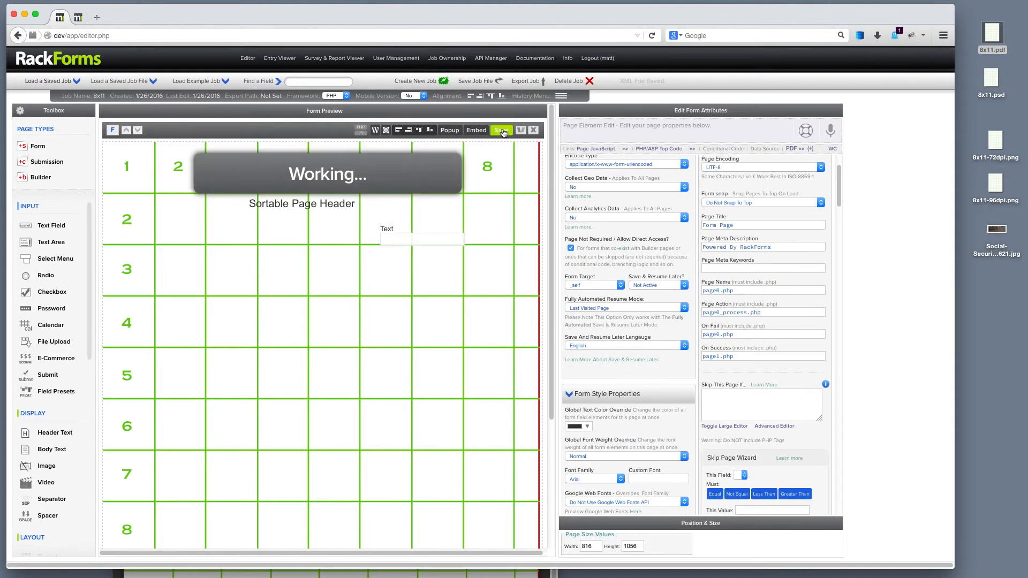
click(502, 129)
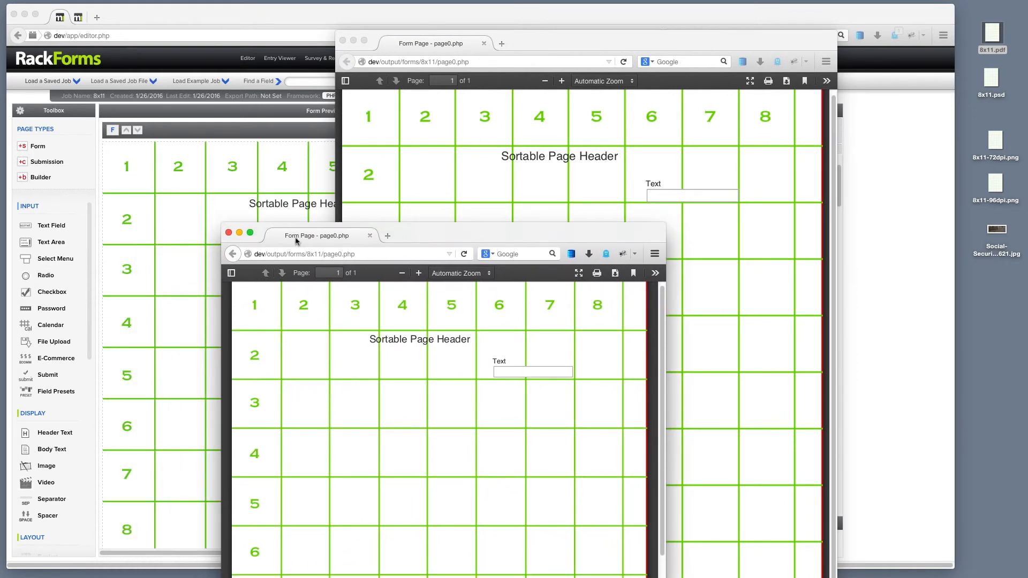
click(229, 236)
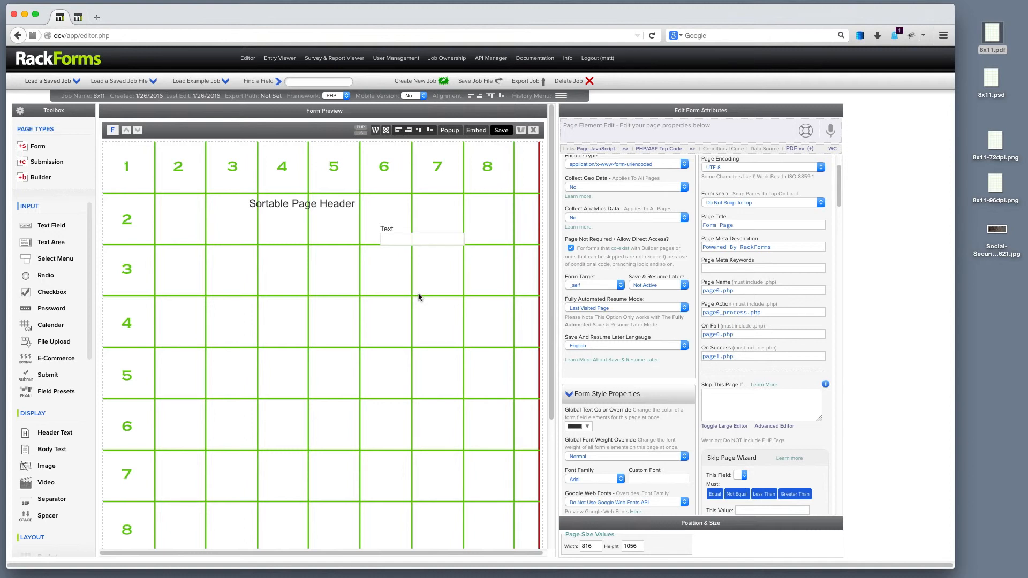
mouse_move(287, 138)
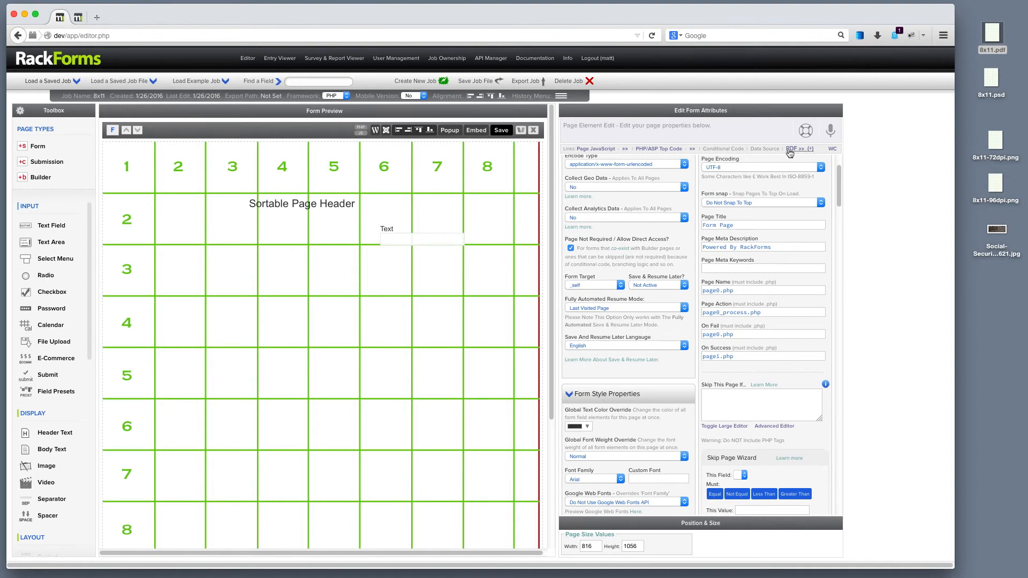
Step: Show the page's PDF output settings and keep DOMPDF as the library
click(793, 149)
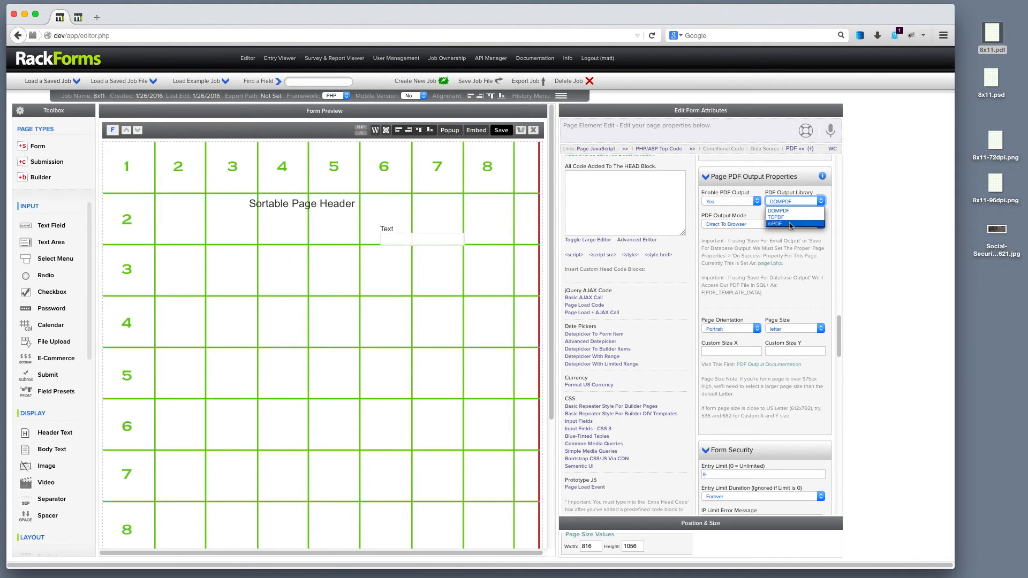
click(779, 201)
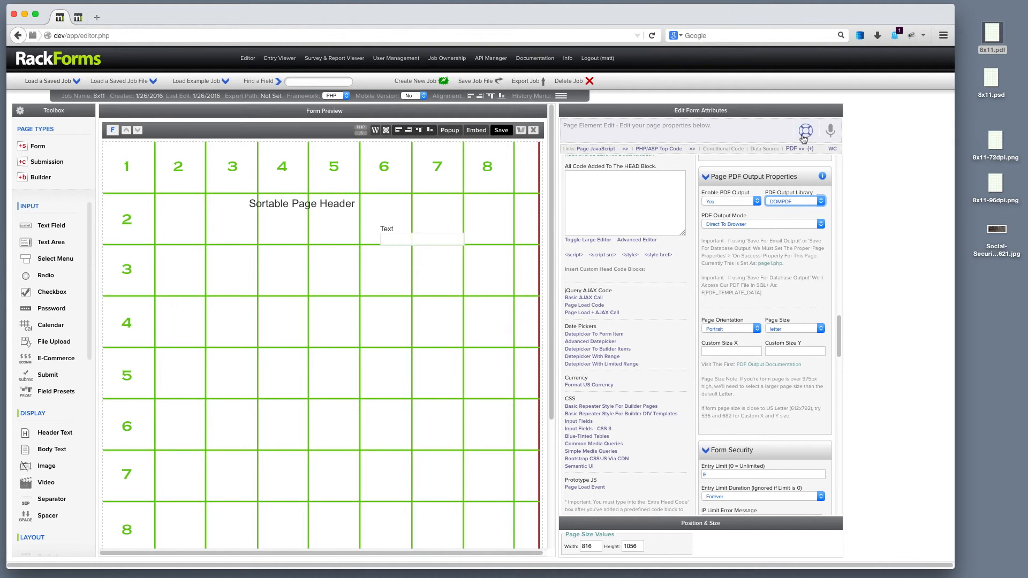
mouse_move(806, 130)
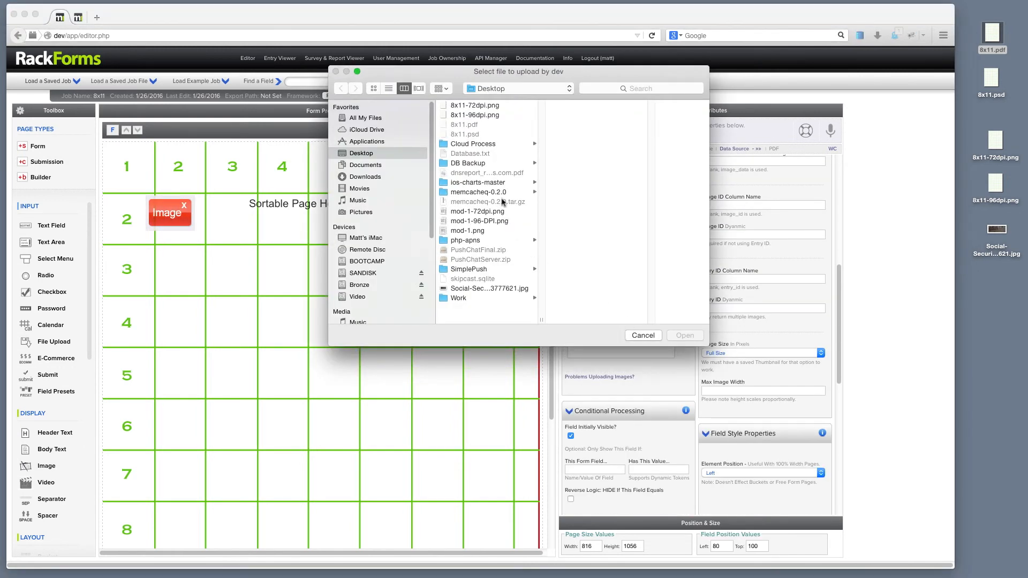
Step: Upload the grid PNG into the image element, placed at left -10, top 170
click(642, 335)
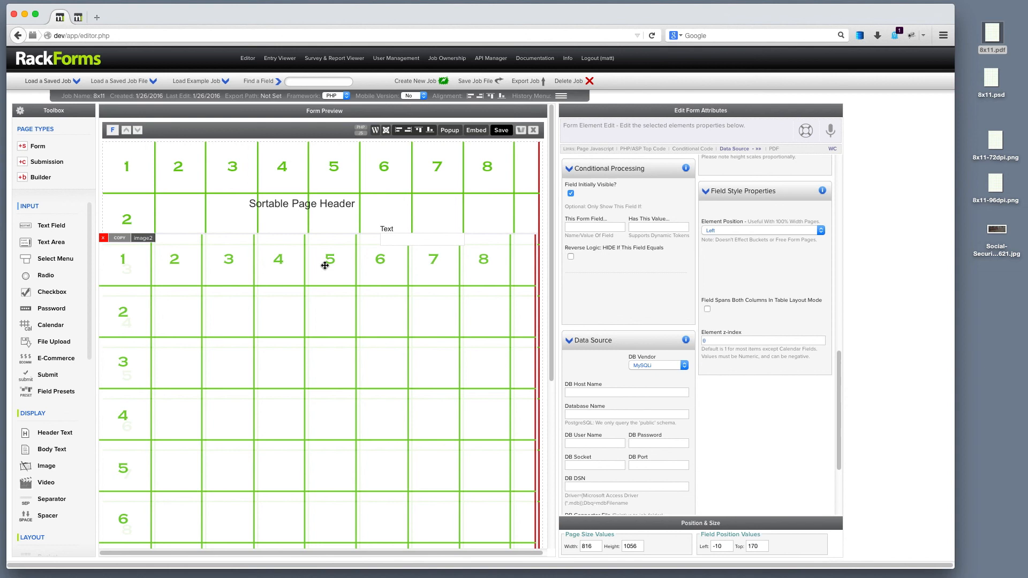
click(764, 341)
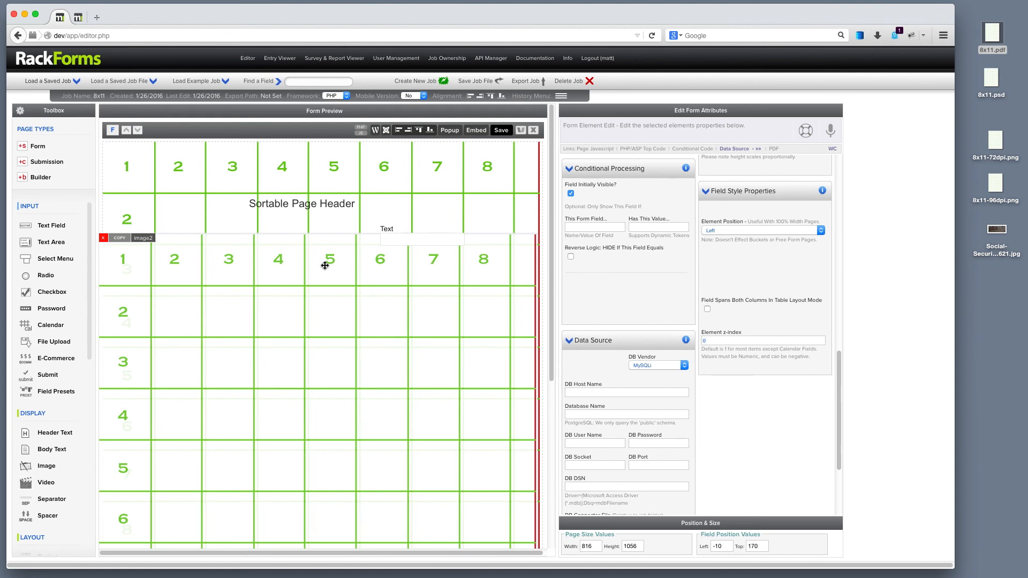
click(734, 341)
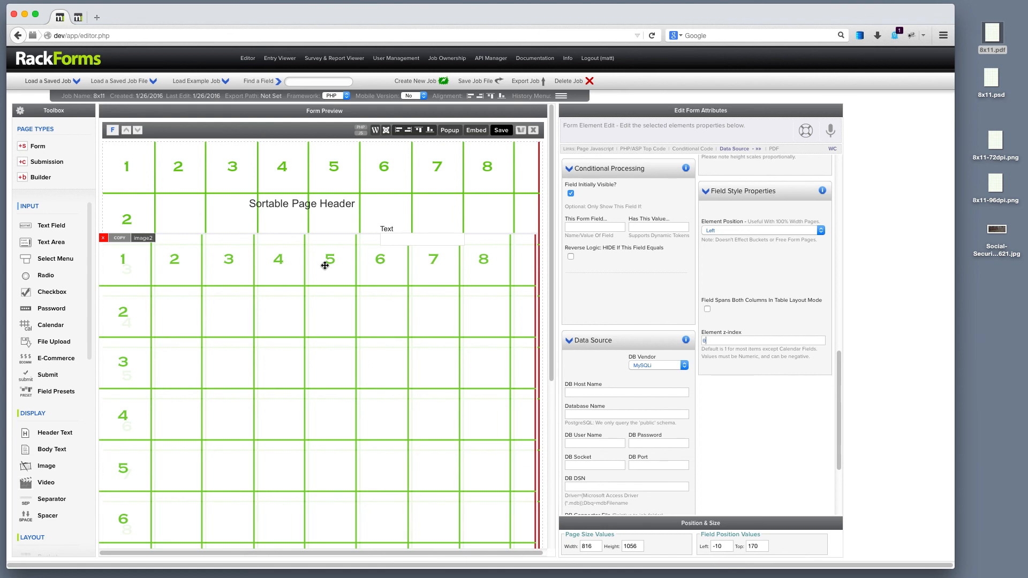